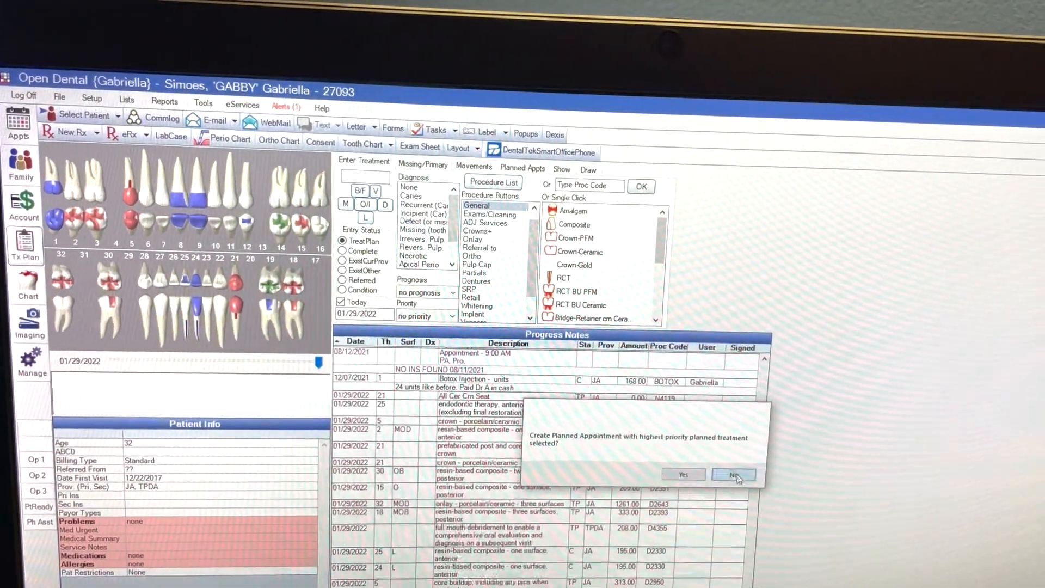
Answer No to the Create Planned Appointment prompts and reach the patient's treatment plans.
{"action": "left_click", "coordinate": [733, 473]}
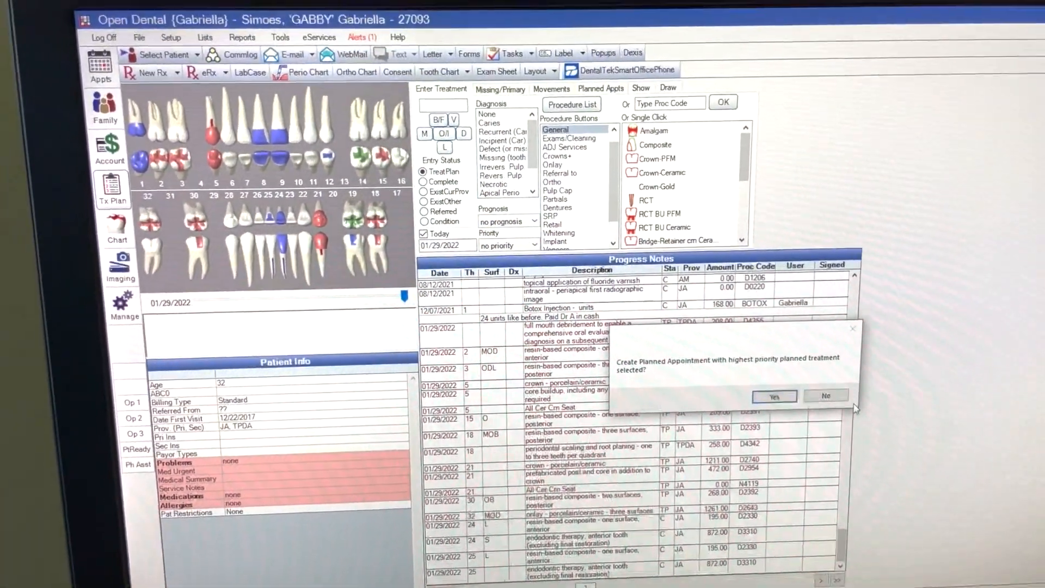
{"action": "left_click", "coordinate": [826, 395]}
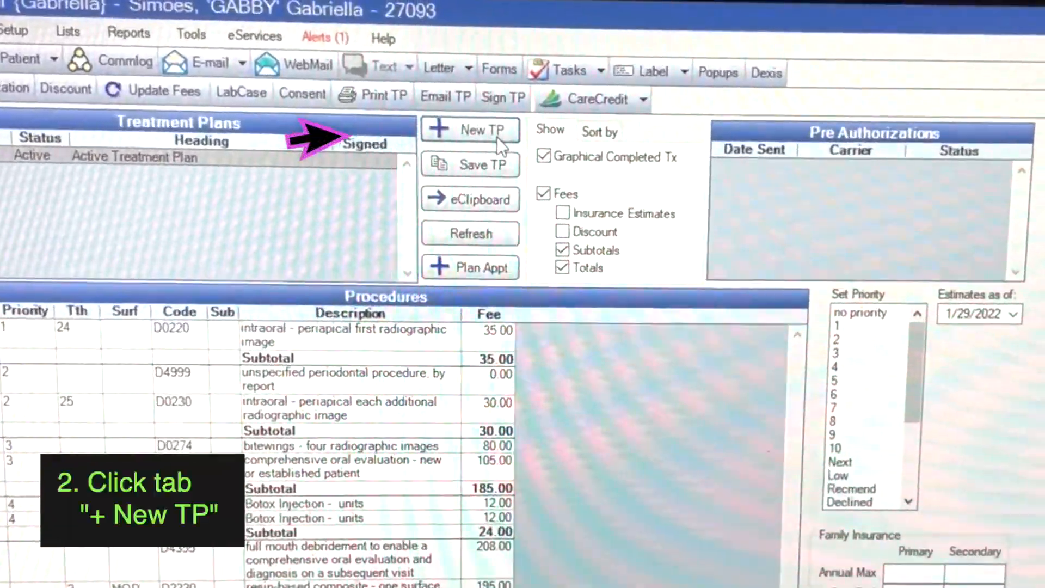
Create a new treatment plan headed 'UR side' and move the tooth 2, 3 and 5 procedures into it.
{"action": "left_click", "coordinate": [470, 130]}
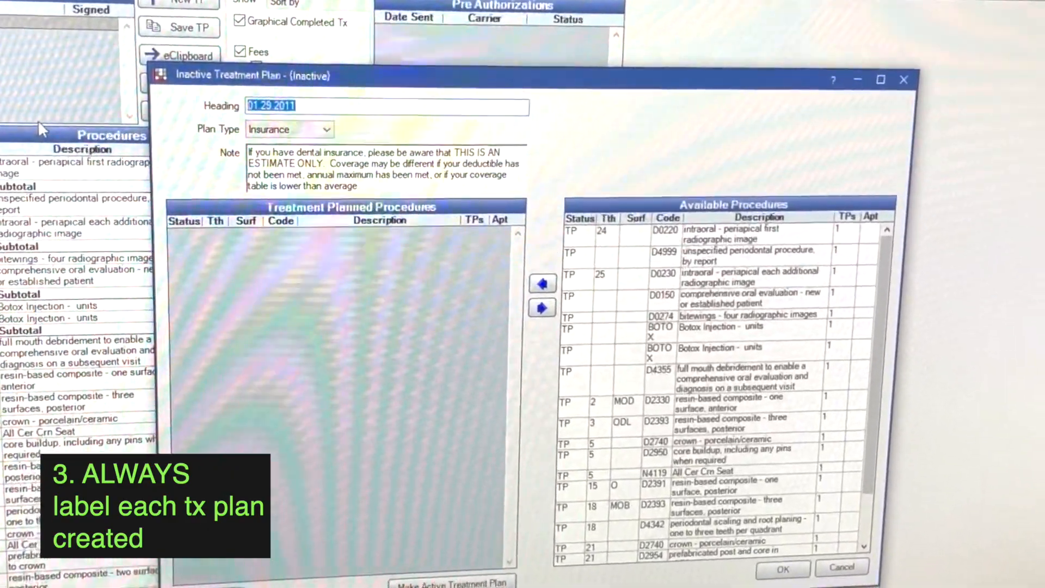
{"action": "type", "text": "Implant"}
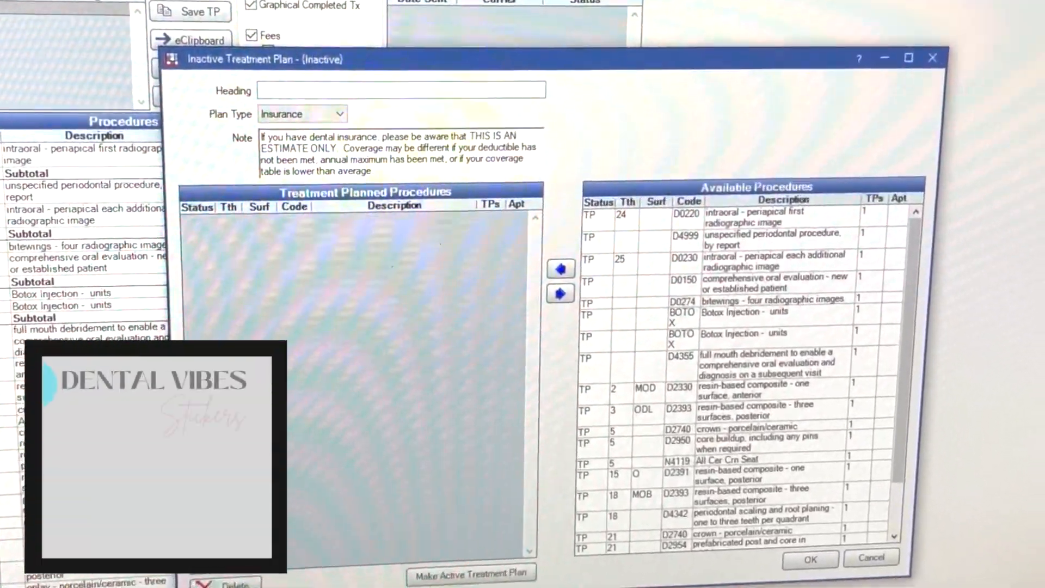
{"action": "type", "text": "UR sid"}
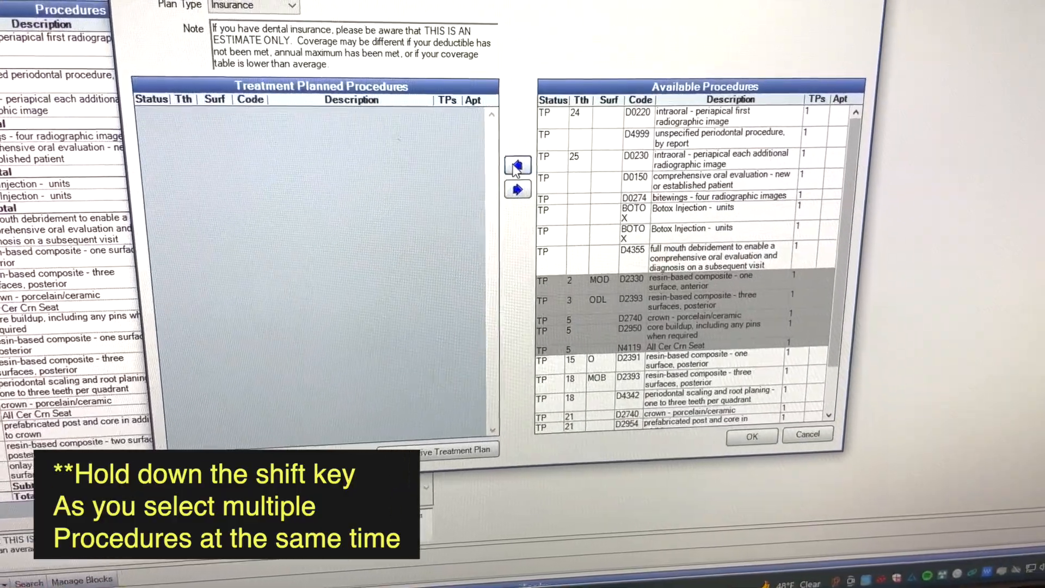
{"action": "left_click", "coordinate": [518, 165]}
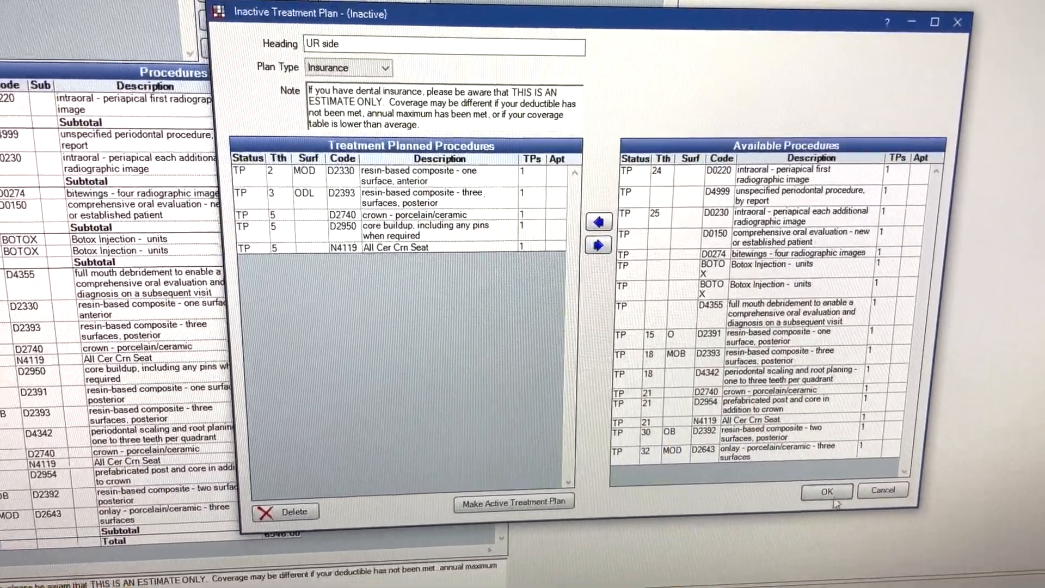
Confirm the Inactive Treatment Plan dialog so UR side is listed with five procedures totalling 2052.00.
{"action": "left_click", "coordinate": [826, 492]}
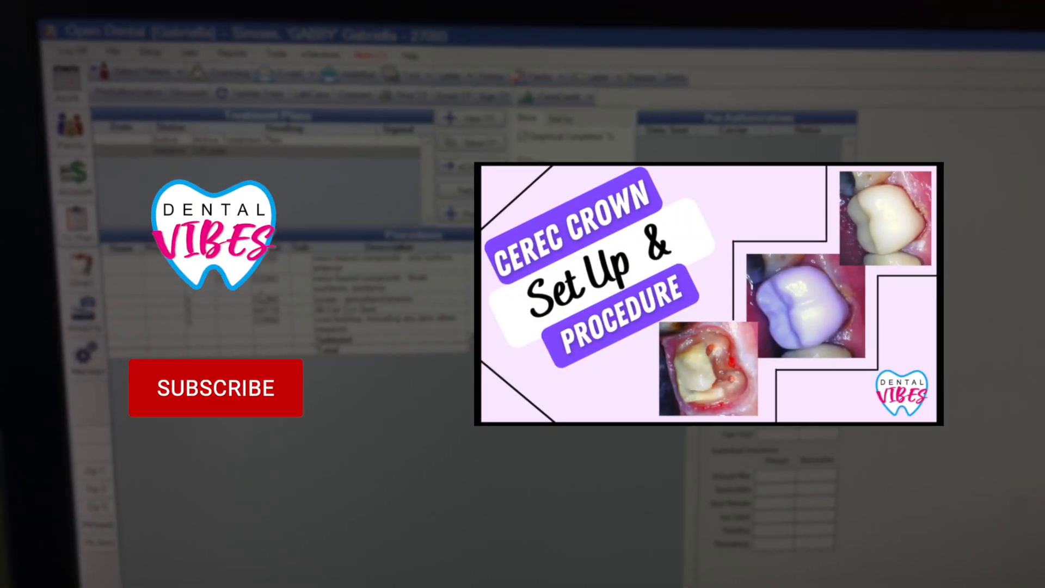
{"action": "left_click", "coordinate": [216, 388]}
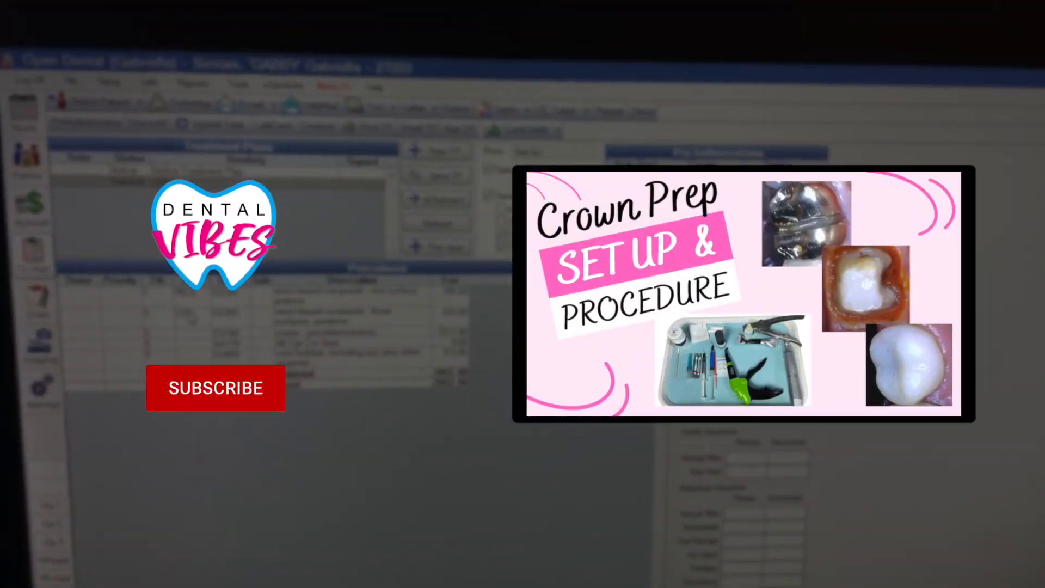
{"action": "left_click", "coordinate": [215, 388]}
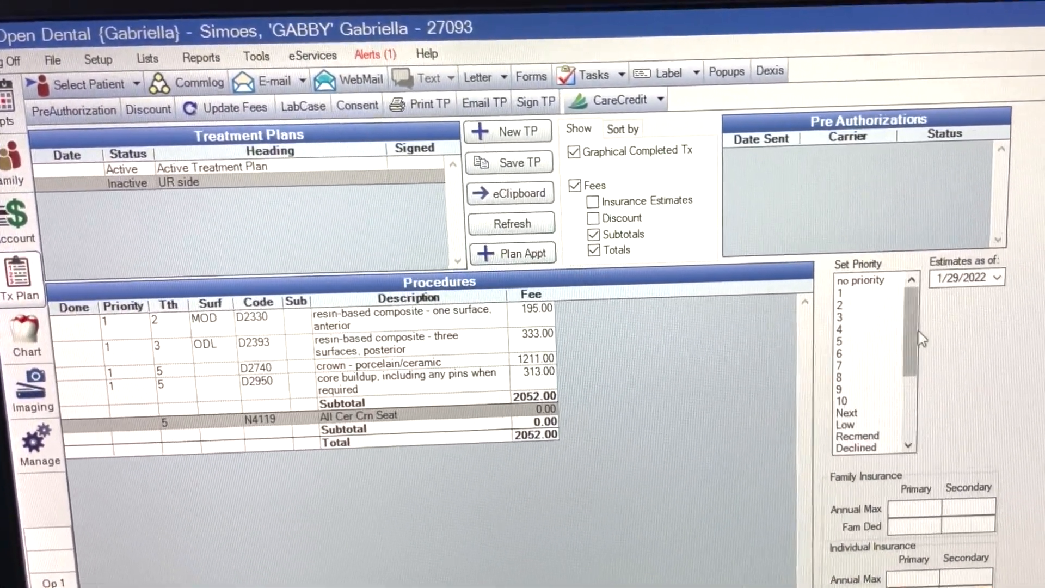
Give the N4119 All Cer Crn Seat procedure priority 2 and reopen the UR side plan.
{"action": "left_click", "coordinate": [842, 301]}
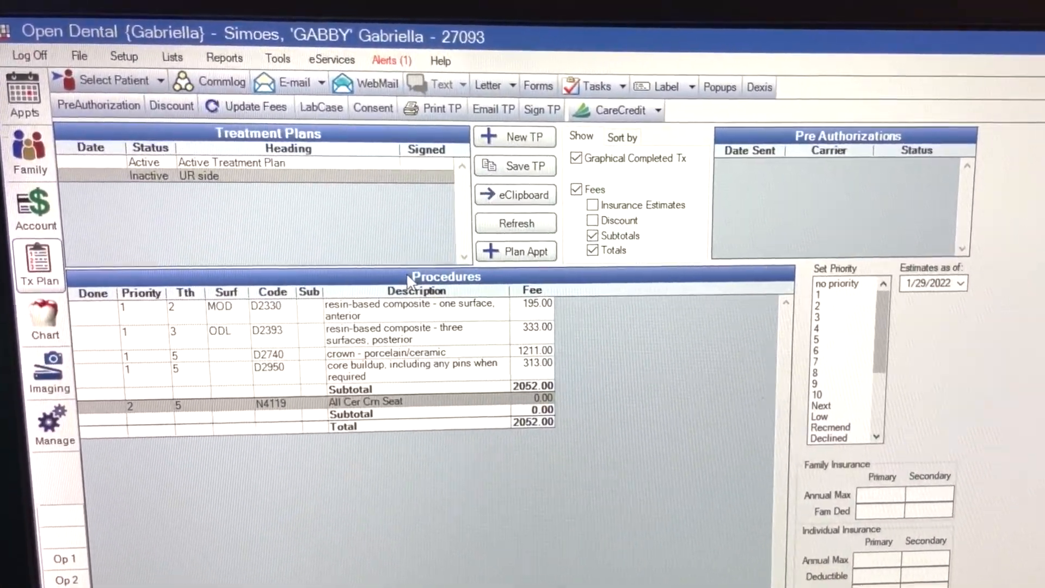
{"action": "double_click", "coordinate": [190, 175]}
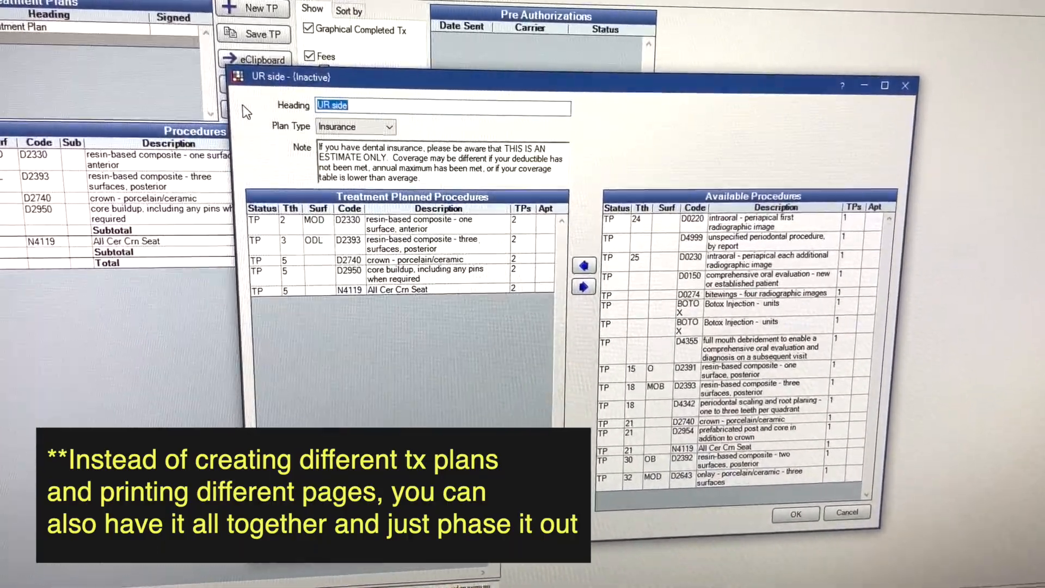
Change the plan heading from UR side to 2022.
{"action": "type", "text": "2022"}
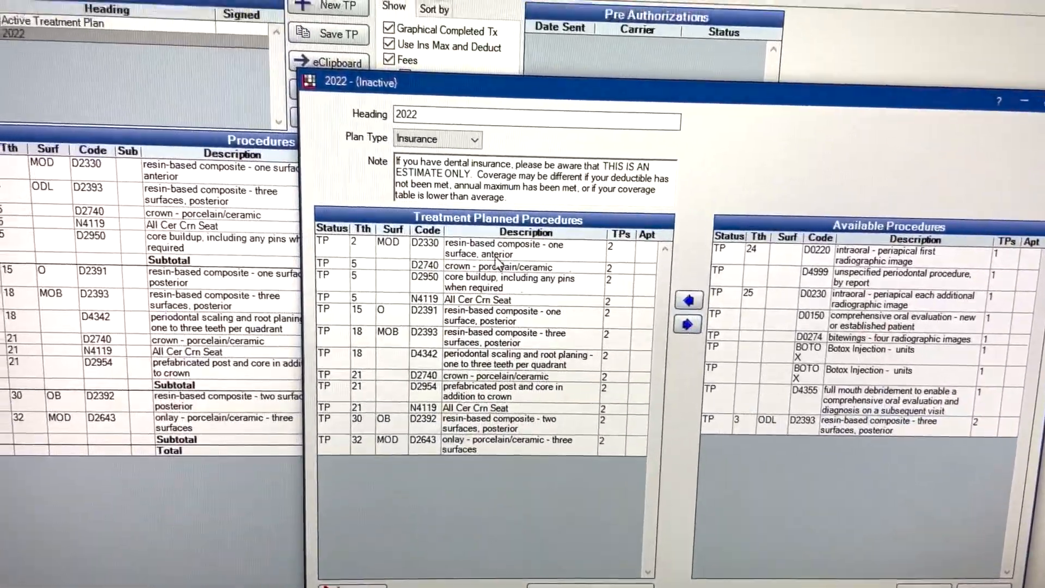
Move the tooth 2 D2330 composite out, save the 2022 plan totalling 5536.00, and go to the Chart module.
{"action": "left_click", "coordinate": [688, 325]}
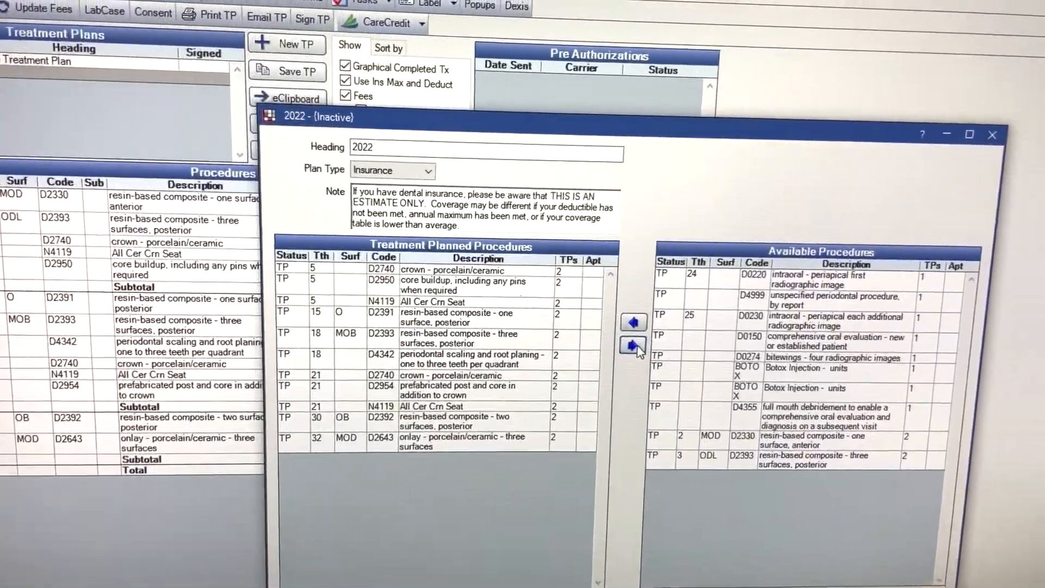
{"action": "left_click", "coordinate": [993, 134]}
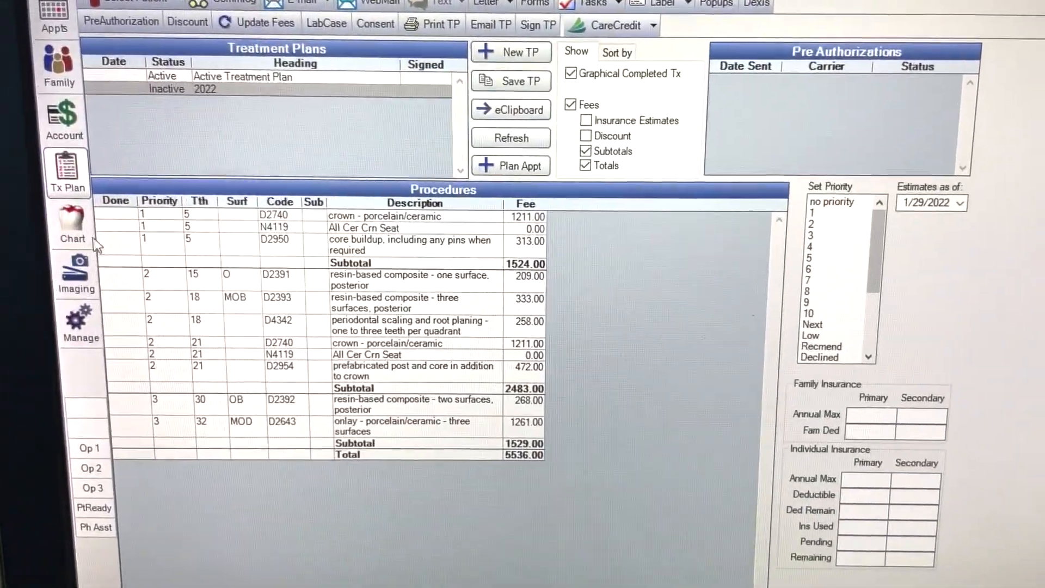
{"action": "left_click", "coordinate": [72, 226]}
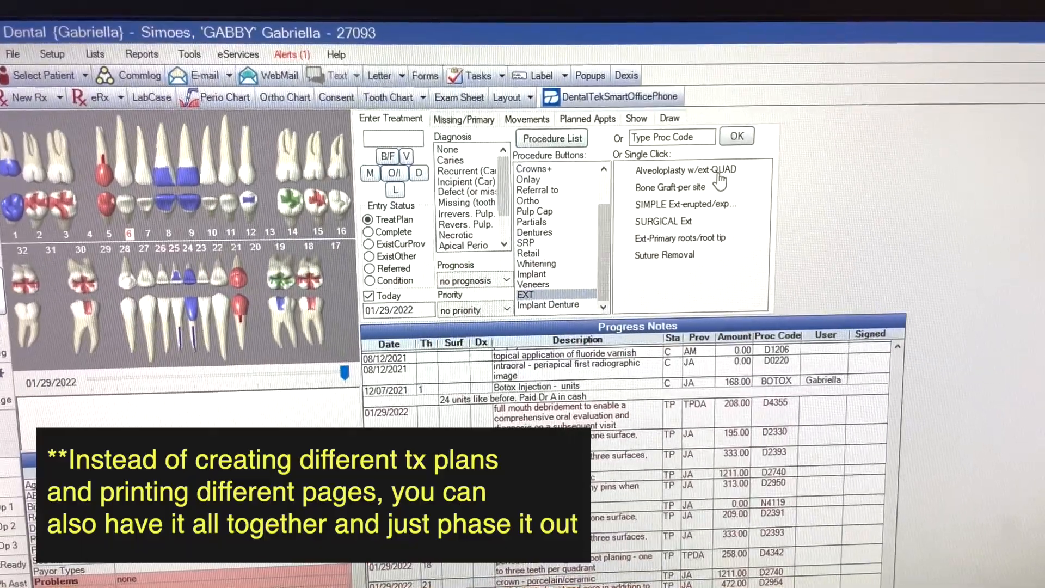
Add a SURGICAL Ext for tooth 6 (394.00) and answer No to the planned appointment prompt.
{"action": "left_click", "coordinate": [663, 221]}
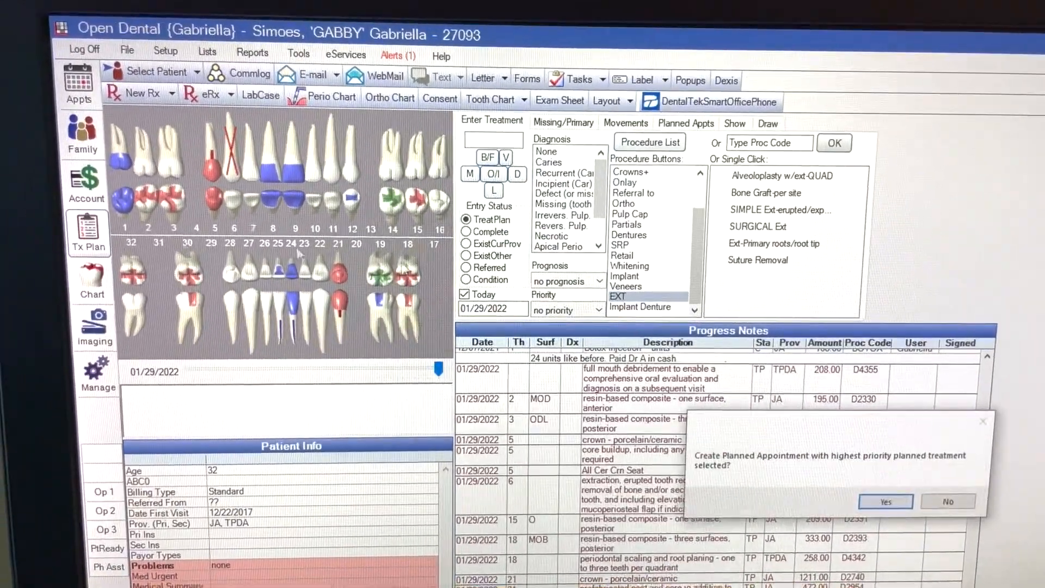
{"action": "left_click", "coordinate": [886, 501]}
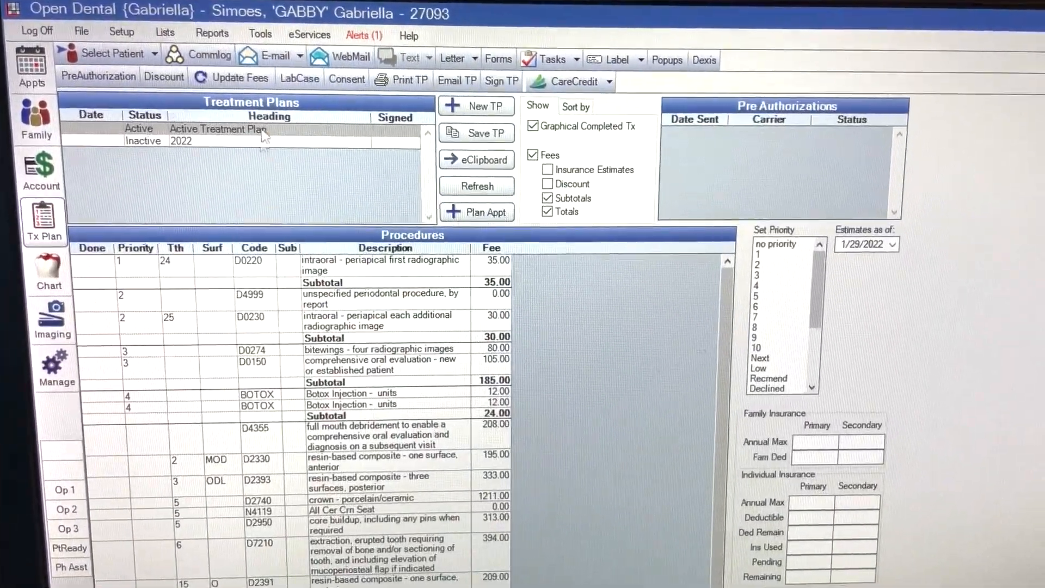